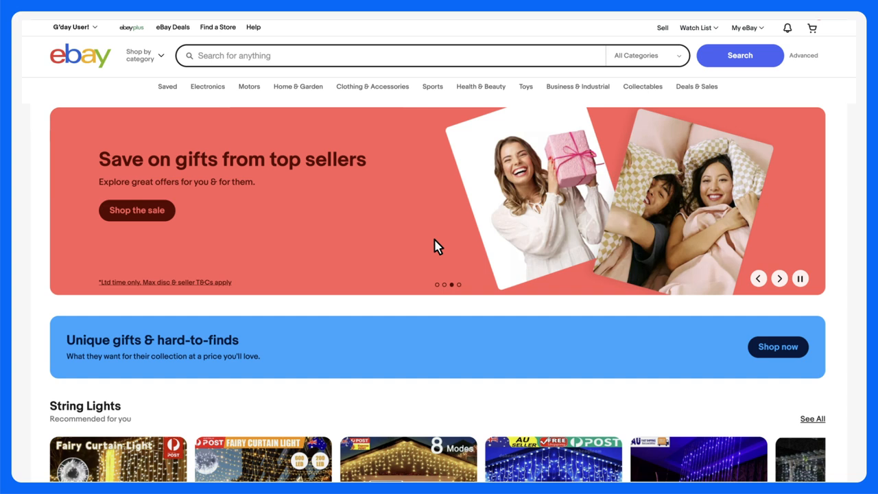
mouse_move(342, 151)
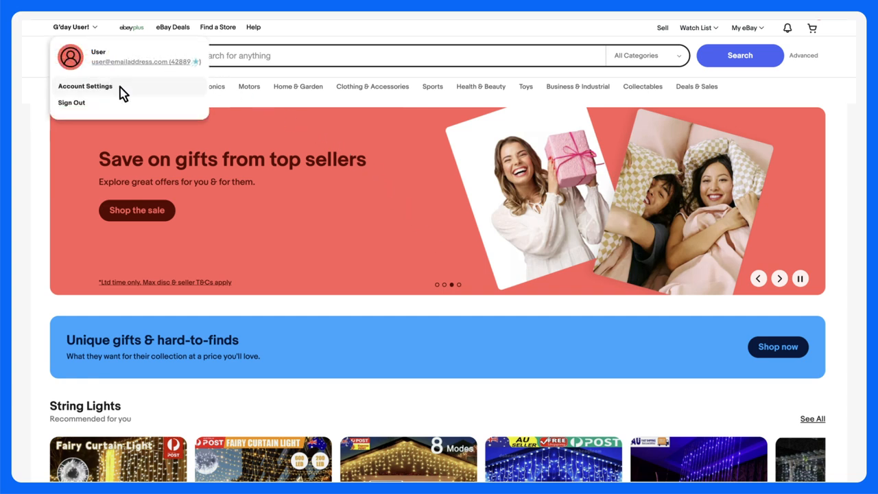
- Reach the domestic postage rate tables through account settings and postage preferences
click(85, 85)
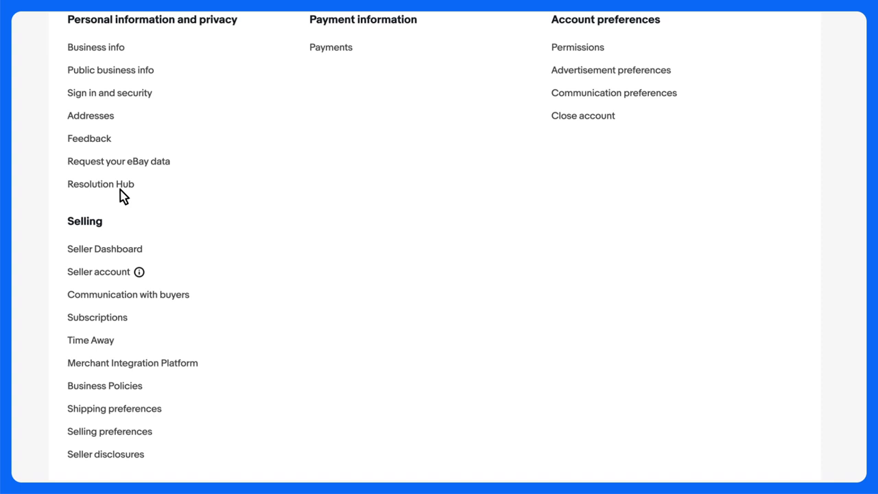
click(113, 409)
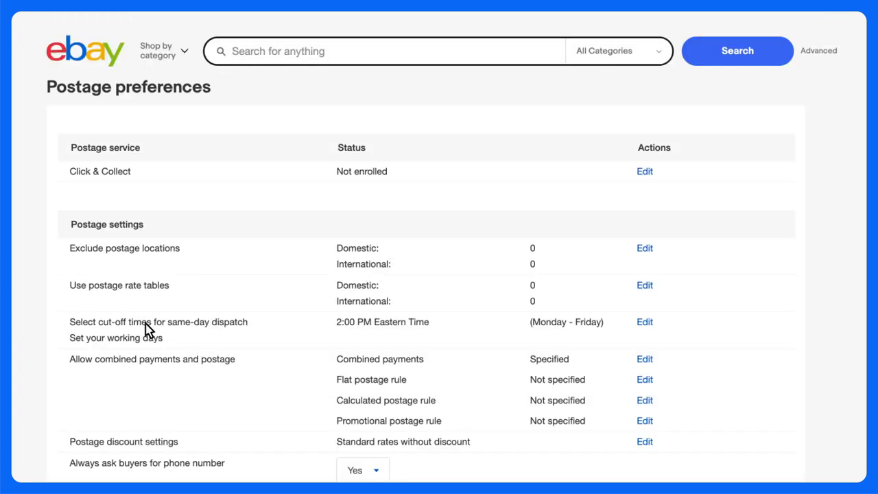
mouse_move(644, 288)
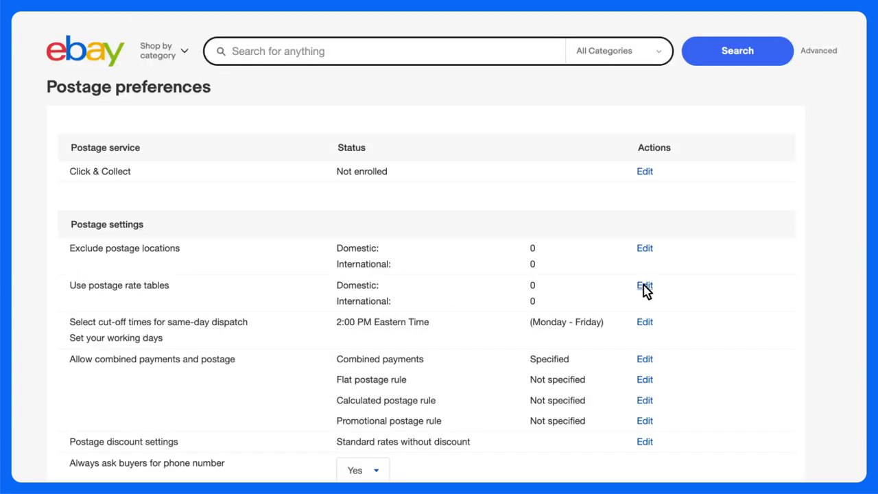
click(645, 285)
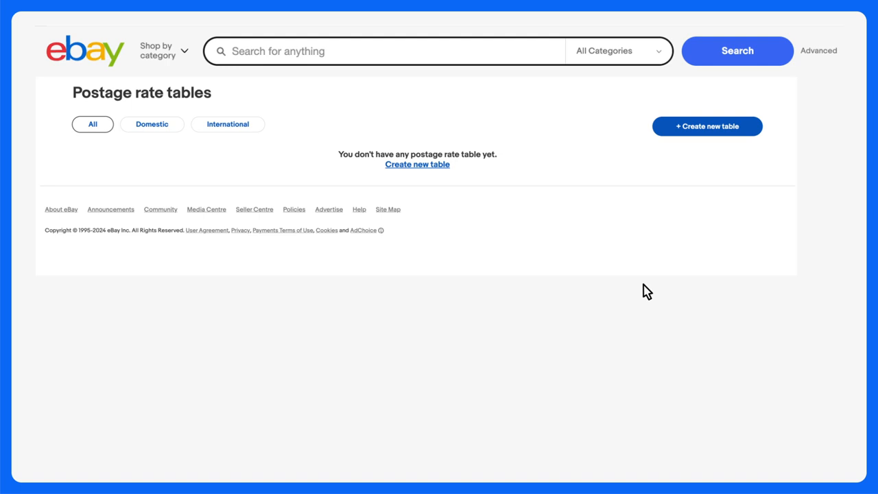
mouse_move(716, 178)
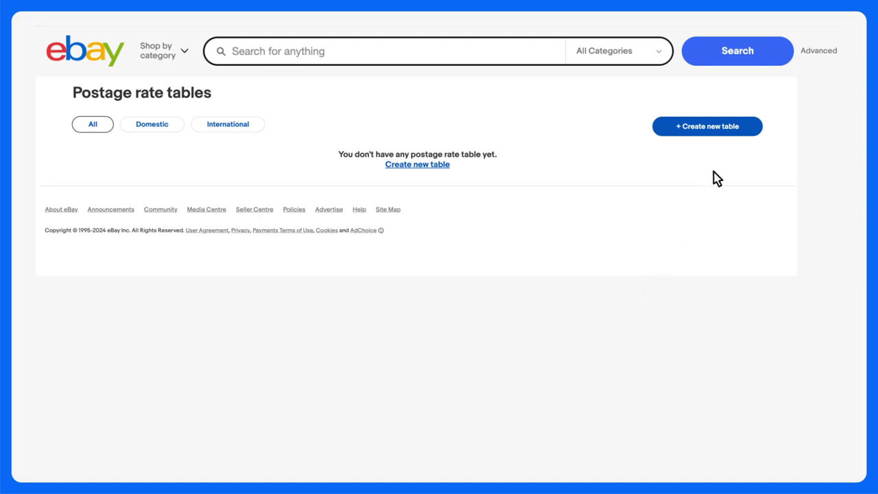
mouse_move(744, 131)
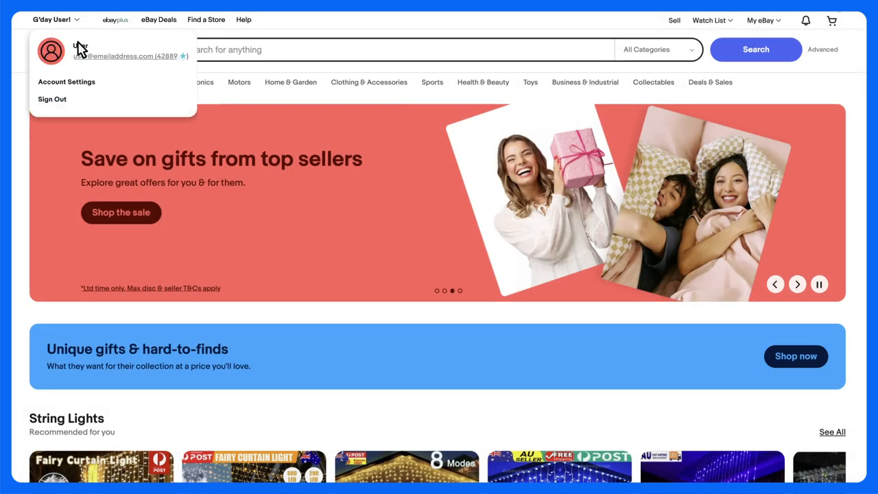
- From a new postage policy's Rate table menu, start creating a new rate table
click(65, 82)
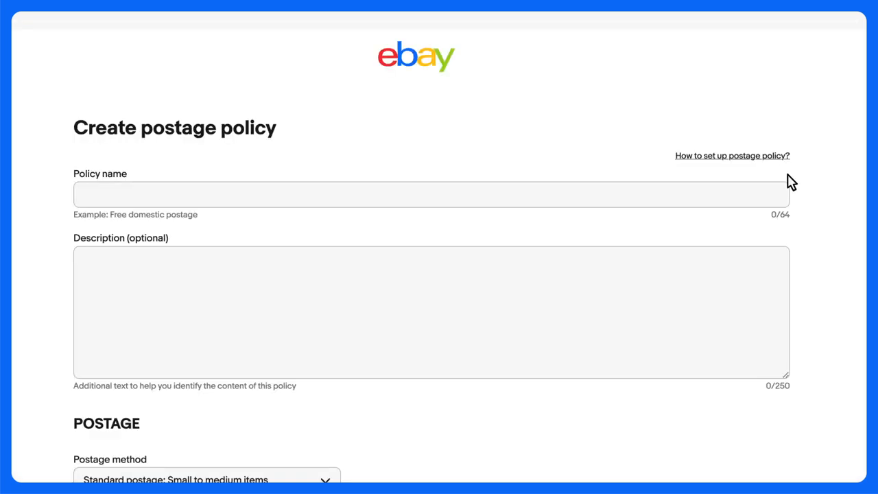
scroll(down, 3)
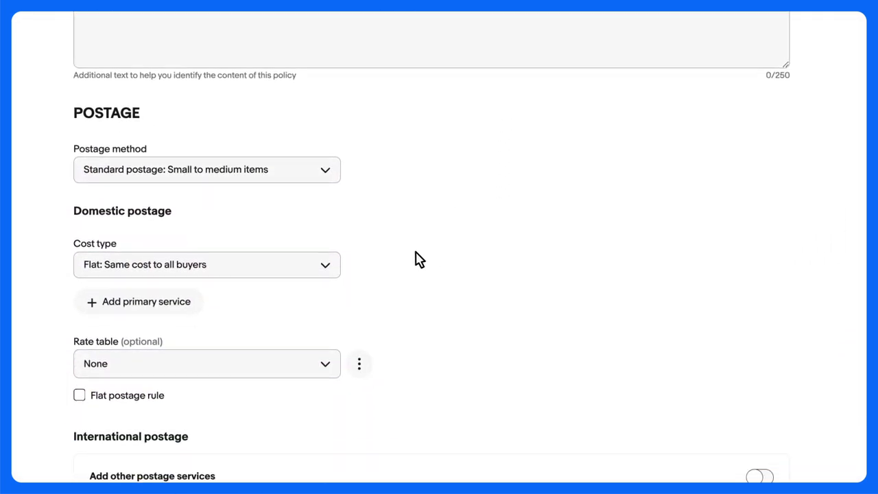
scroll(down, 3)
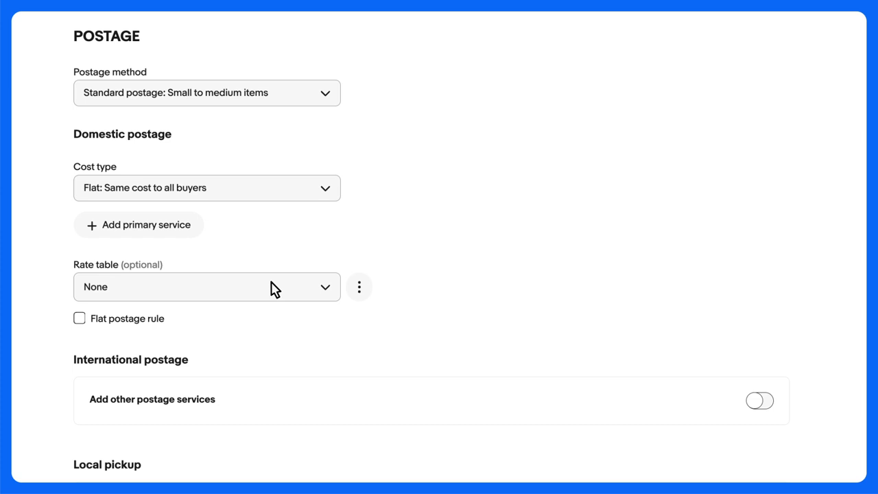
mouse_move(359, 286)
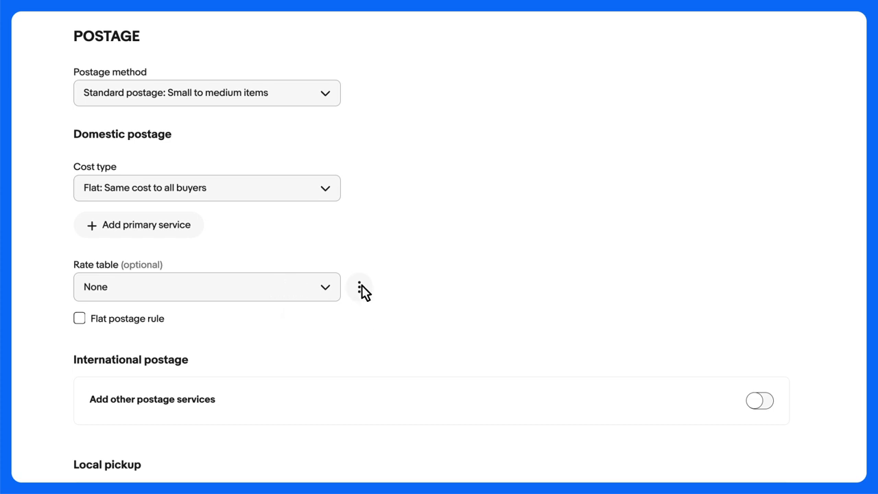
click(359, 287)
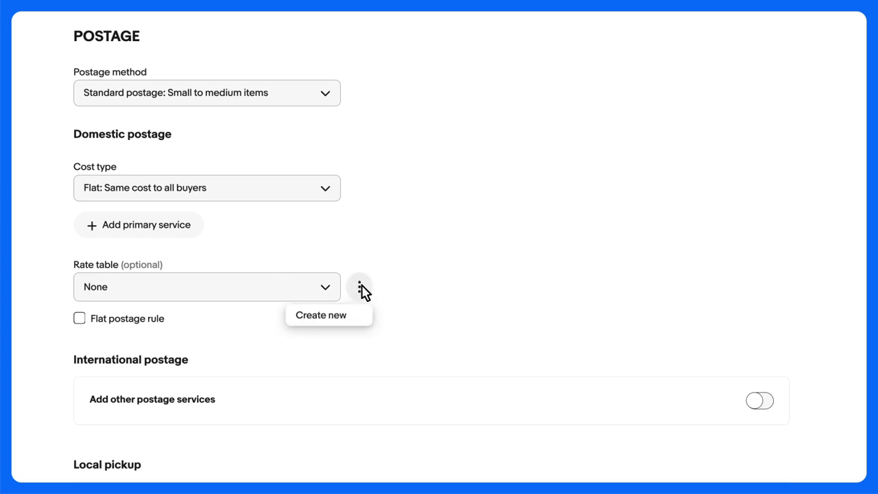
click(321, 314)
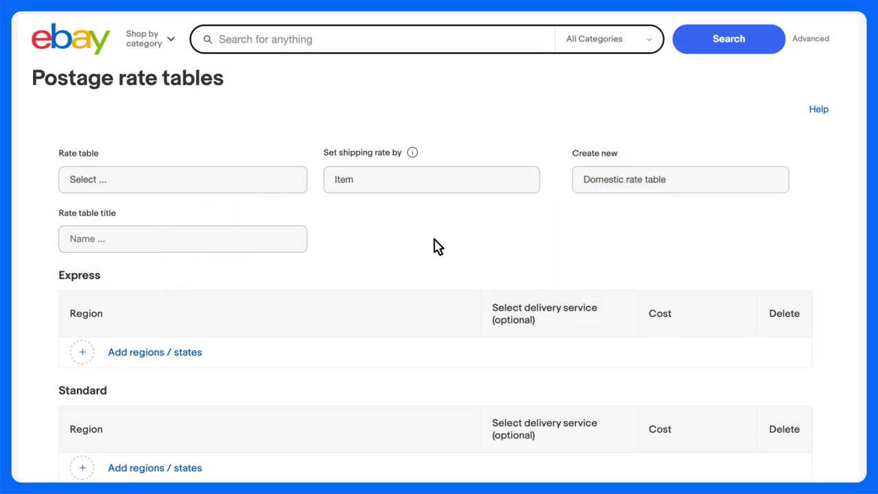
mouse_move(438, 187)
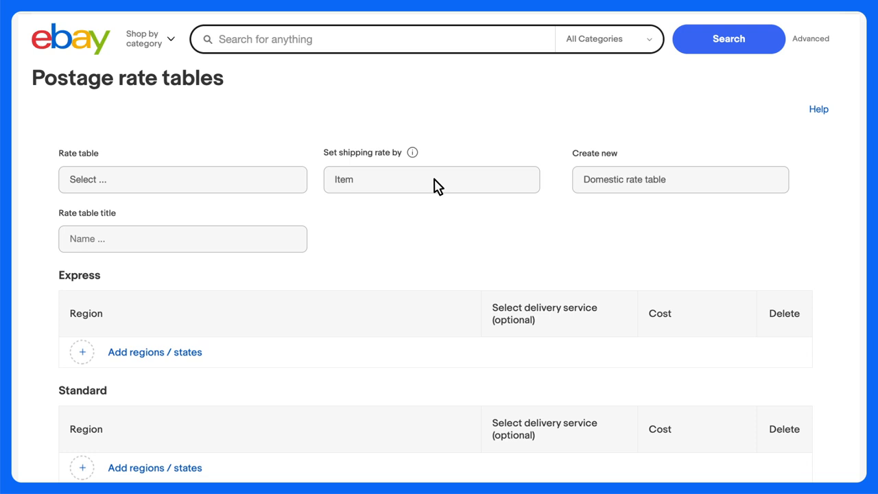
- Keep shipping rates charged per item and title the table 'Rate Table Test'
click(430, 178)
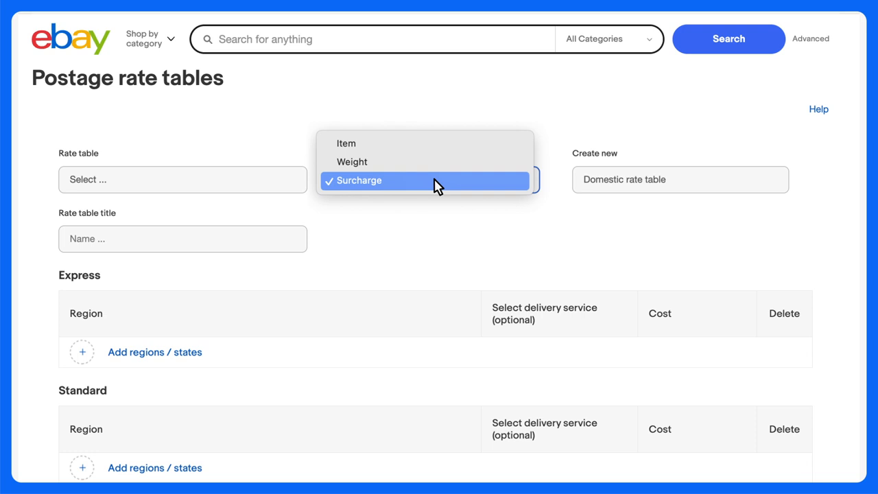
click(346, 142)
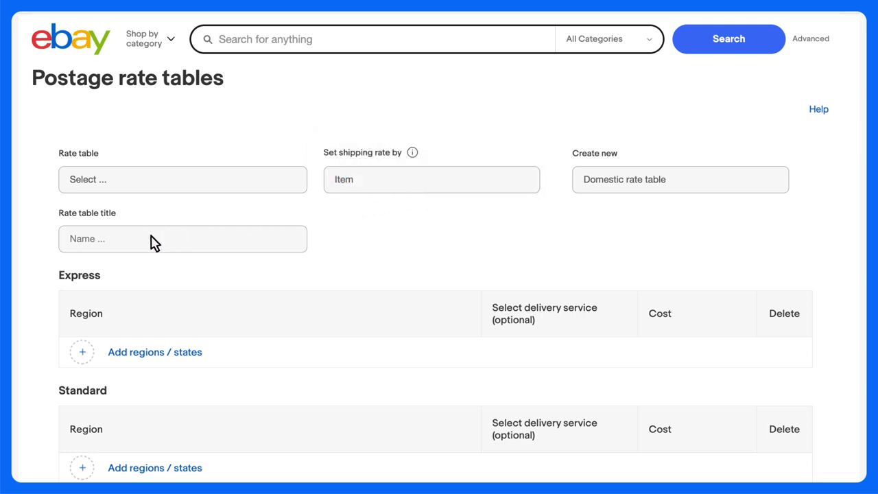
text(Rate Table Test)
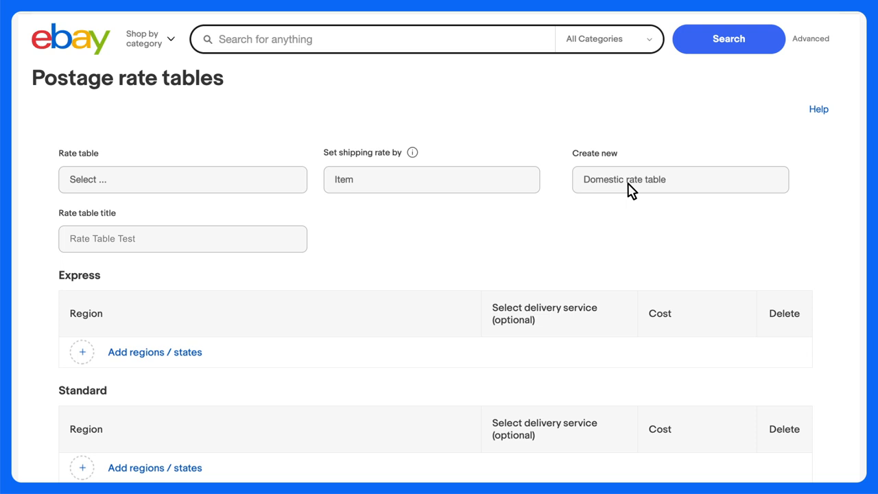
click(679, 178)
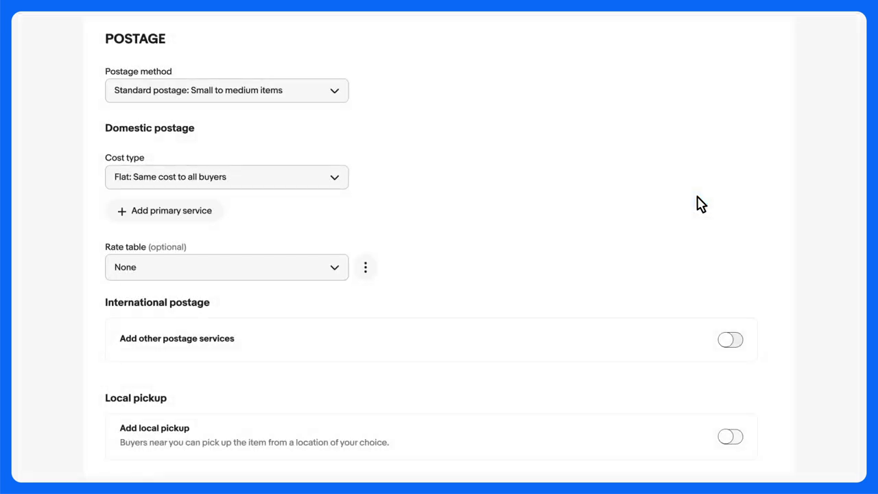
mouse_move(726, 324)
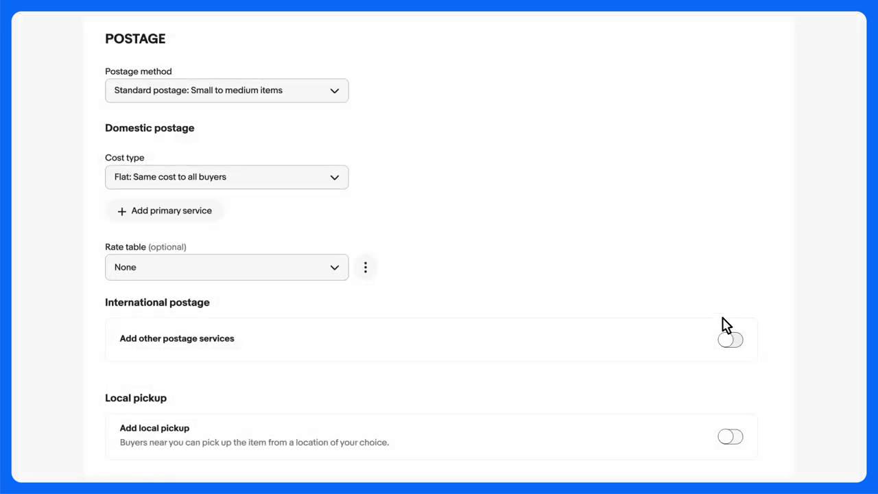
- Turn on additional postage services and return to the Rate Table Test form
click(730, 340)
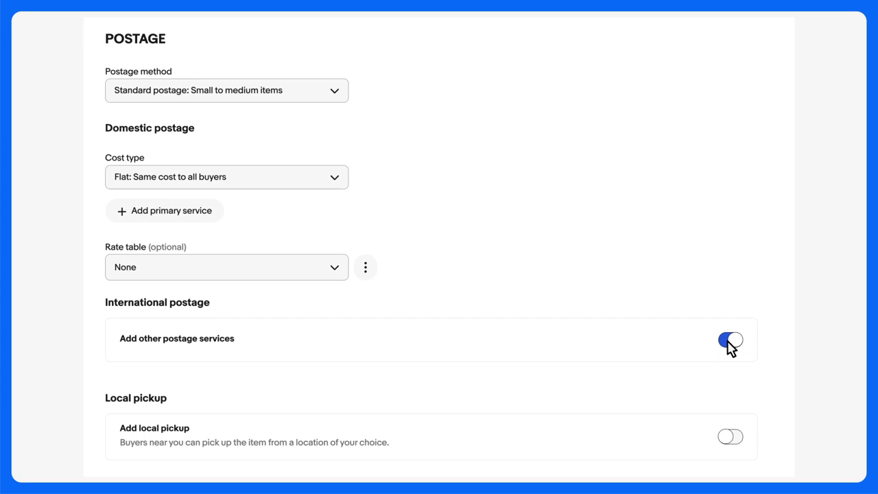
click(730, 340)
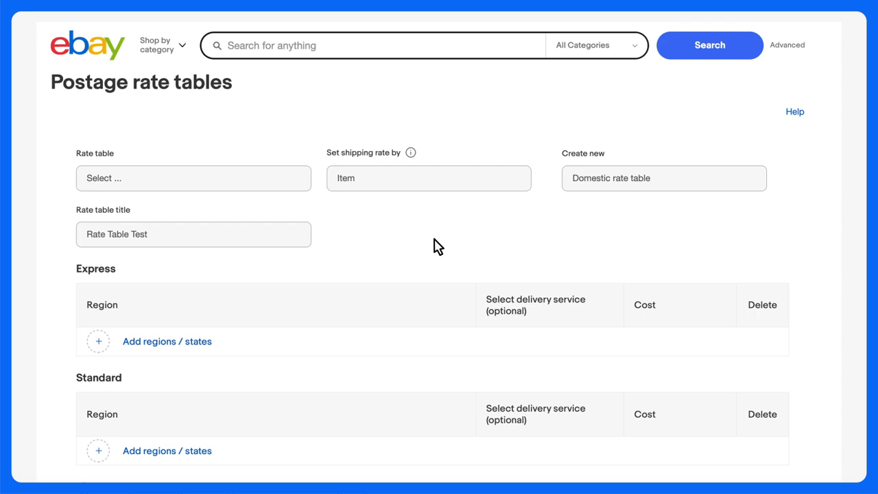
- Add New South Wales regions to the Express section of the rate table
scroll(down, 3)
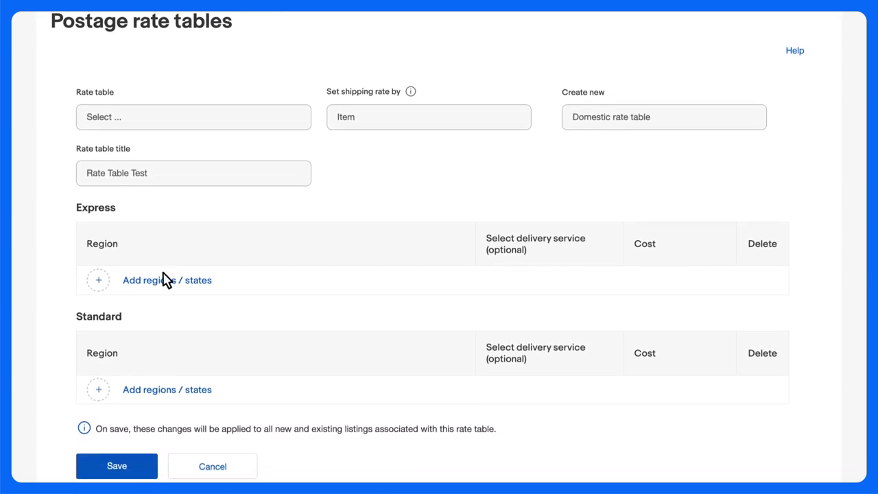
click(168, 280)
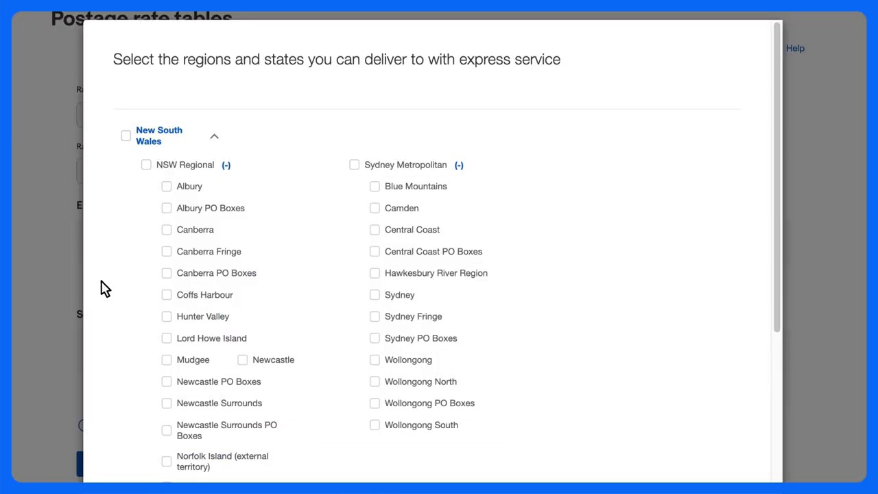
click(166, 229)
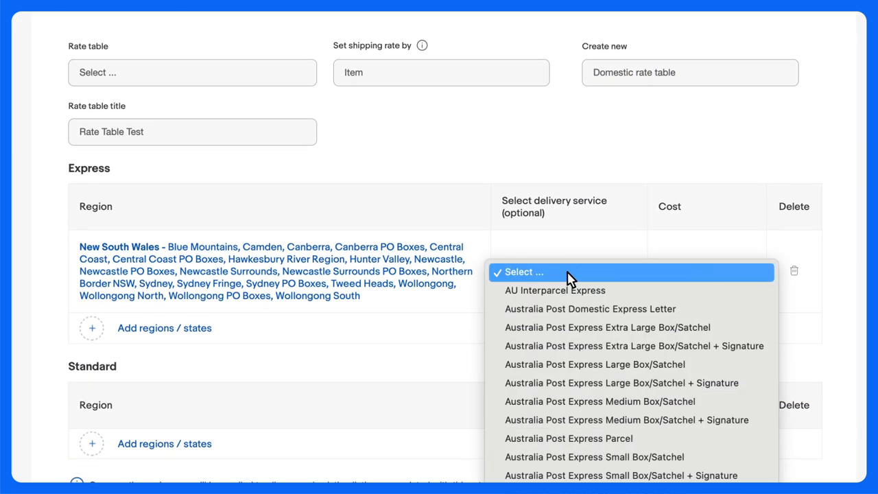
mouse_move(632, 299)
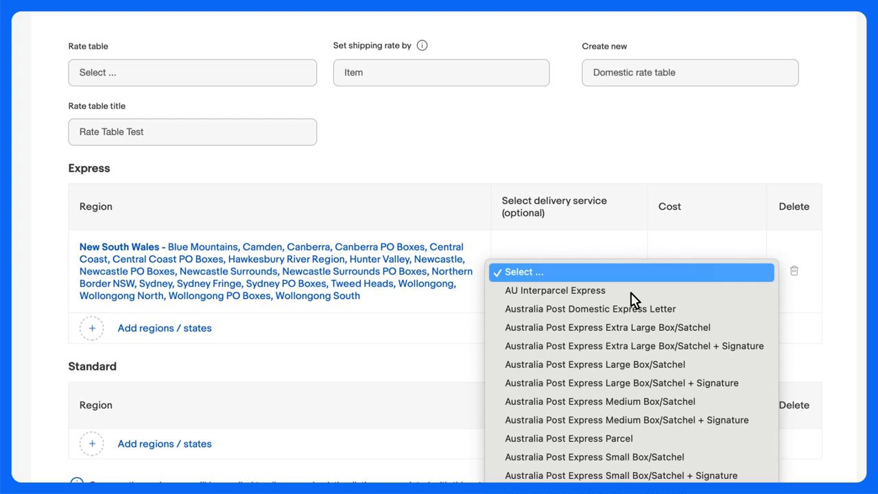
- Assign Express Parcel Delivery to the New South Wales express regions
scroll(down, 3)
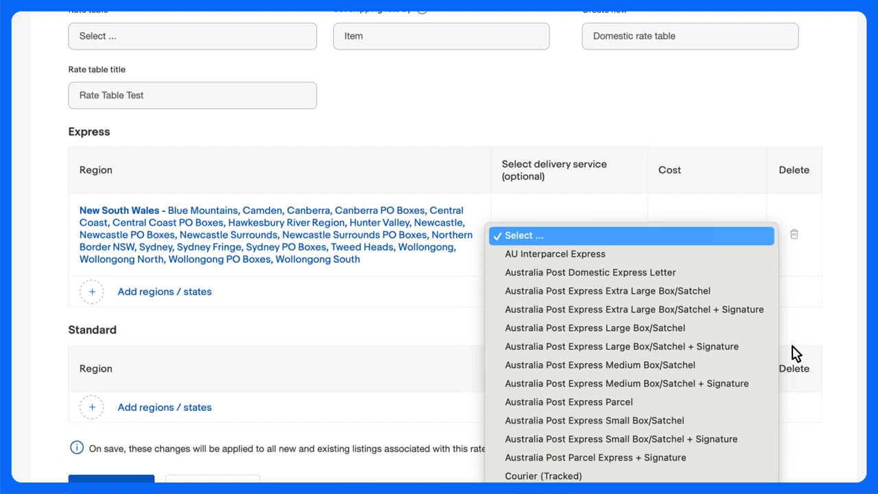
scroll(down, 3)
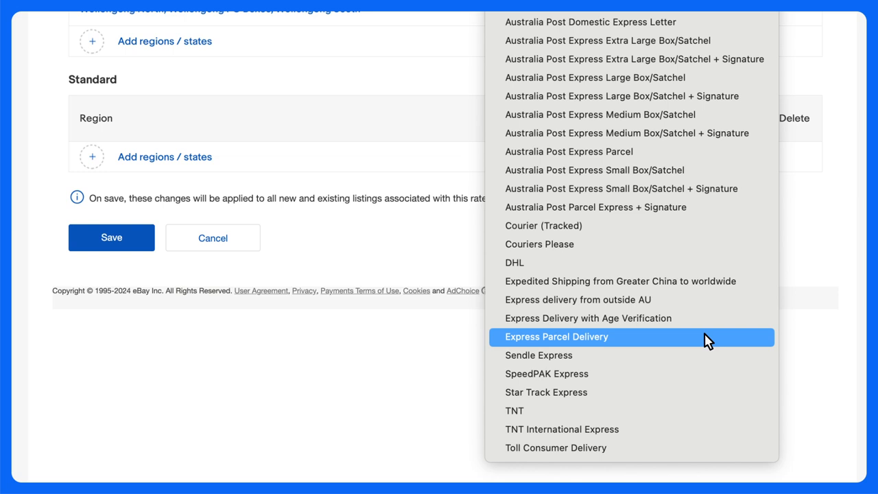
click(556, 338)
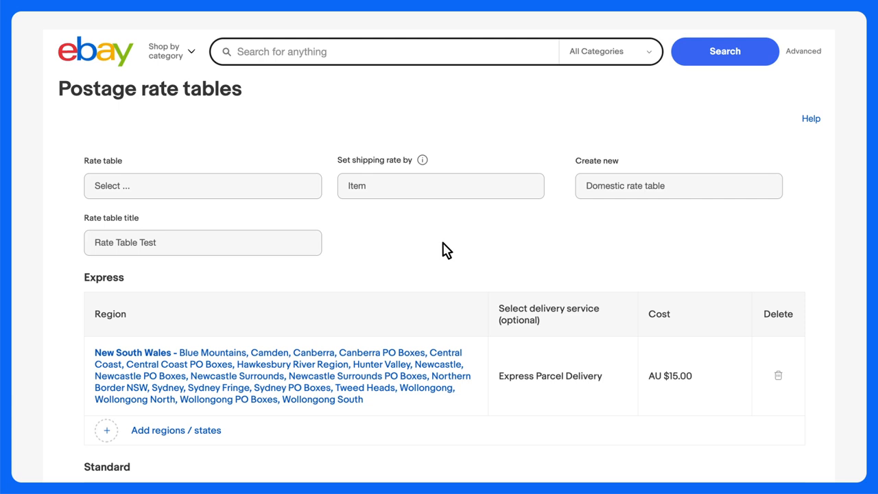
mouse_move(669, 376)
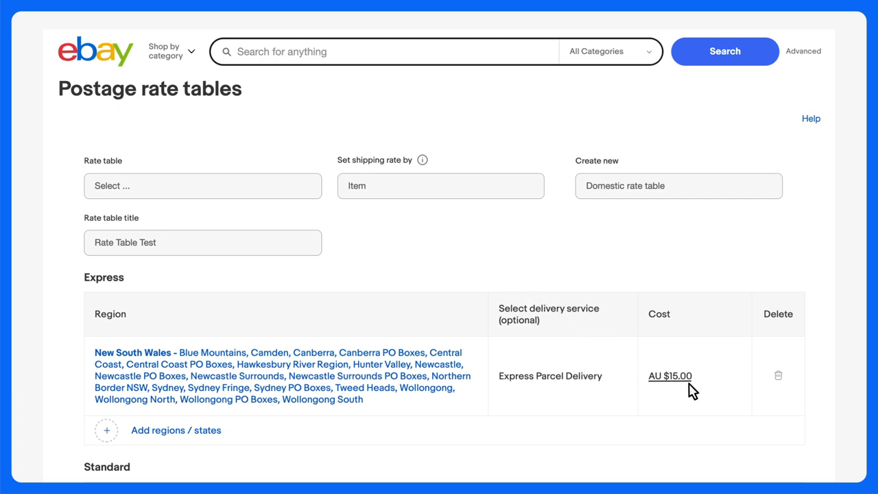
- Review the Standard regions using Standard Parcel Delivery at AU $0.00 below the AU $15.00 express rate
scroll(down, 3)
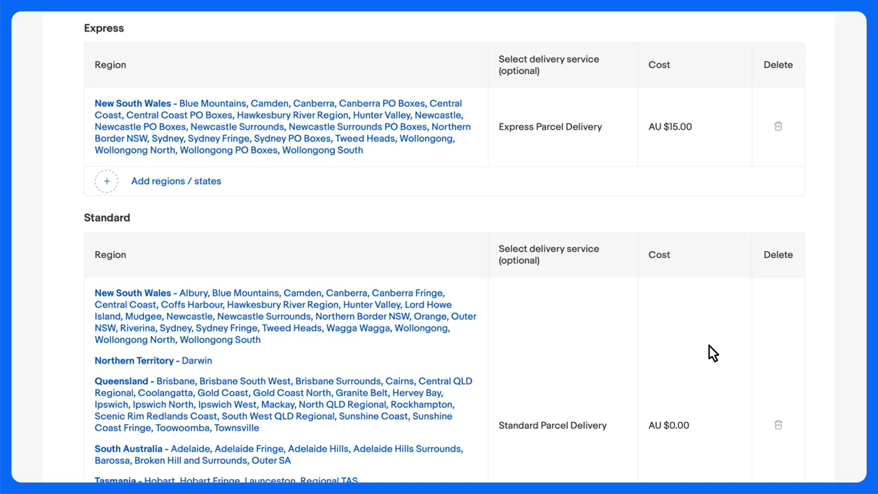
scroll(down, 3)
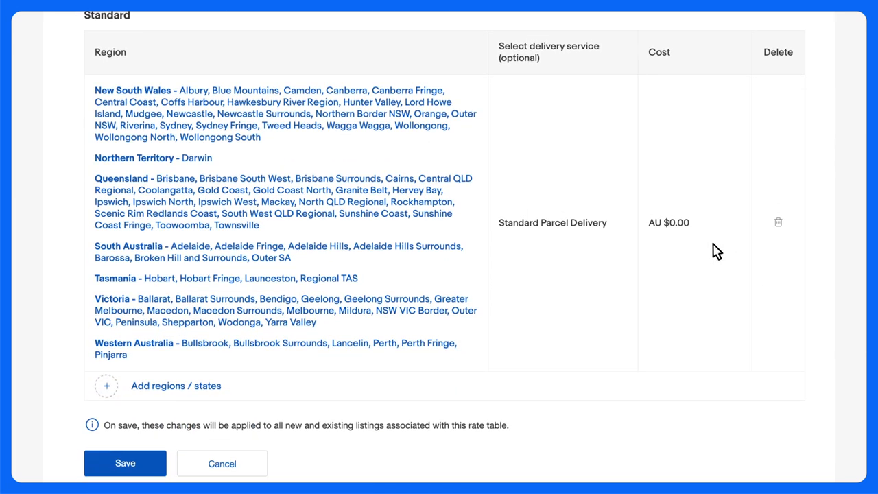
mouse_move(669, 222)
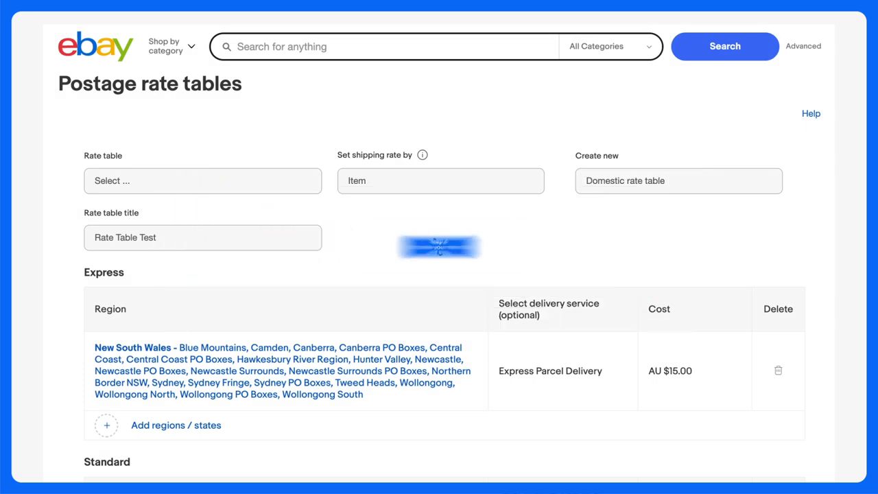
- Save the finished Rate Table Test and return to the postage settings
scroll(down, 3)
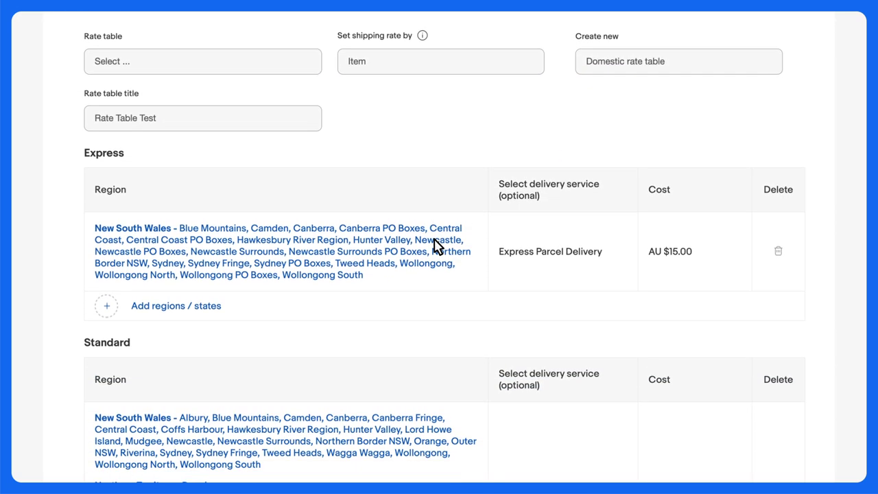
scroll(down, 3)
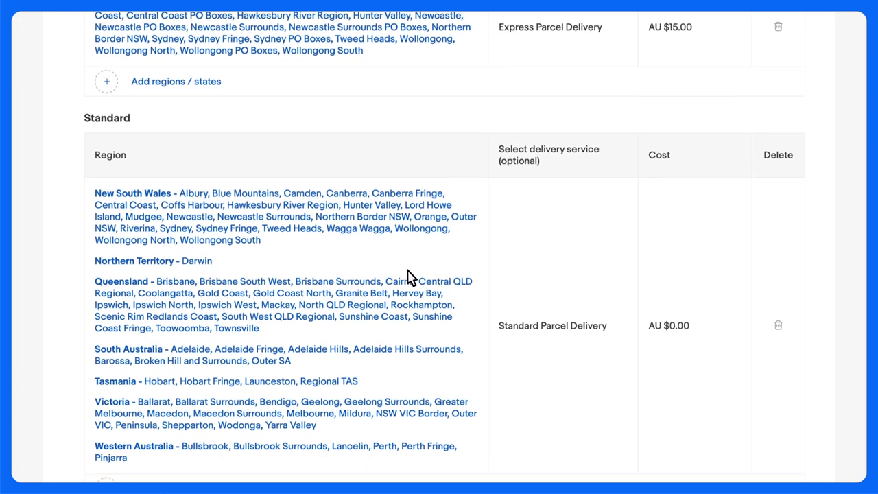
scroll(down, 3)
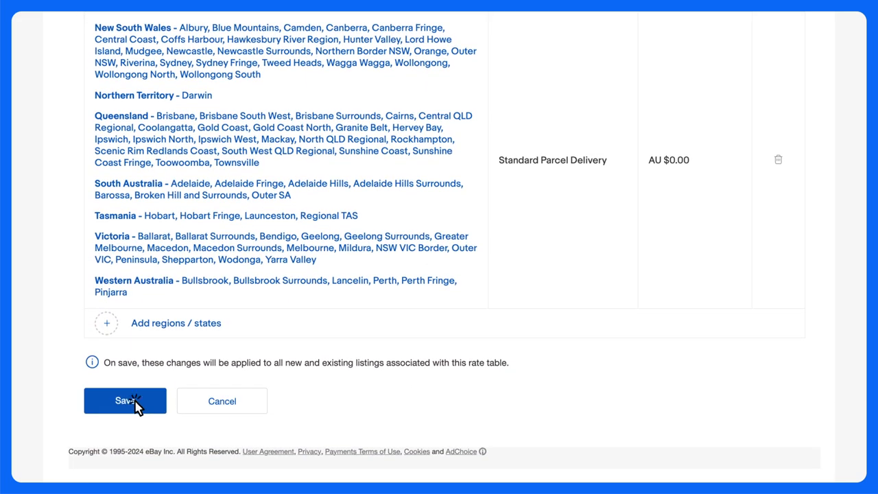
click(125, 401)
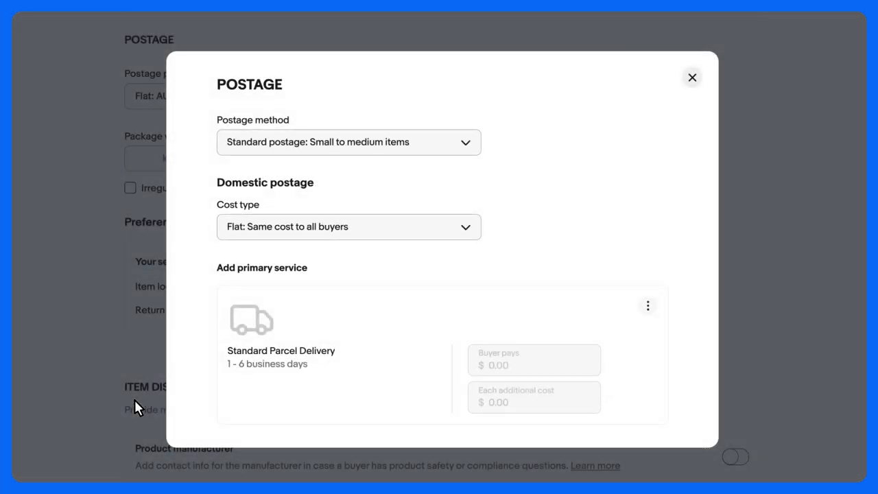